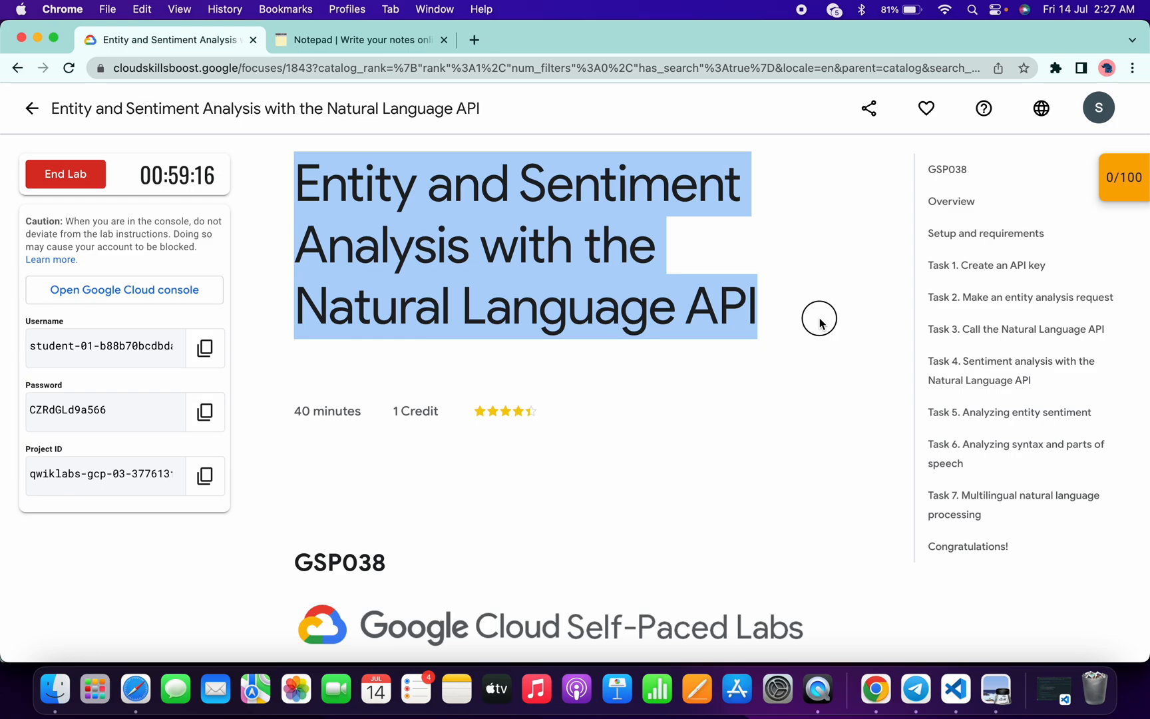
- Launch the lab's Google Cloud console and accept the Terms of Service to reach the dashboard
left_click(124, 289)
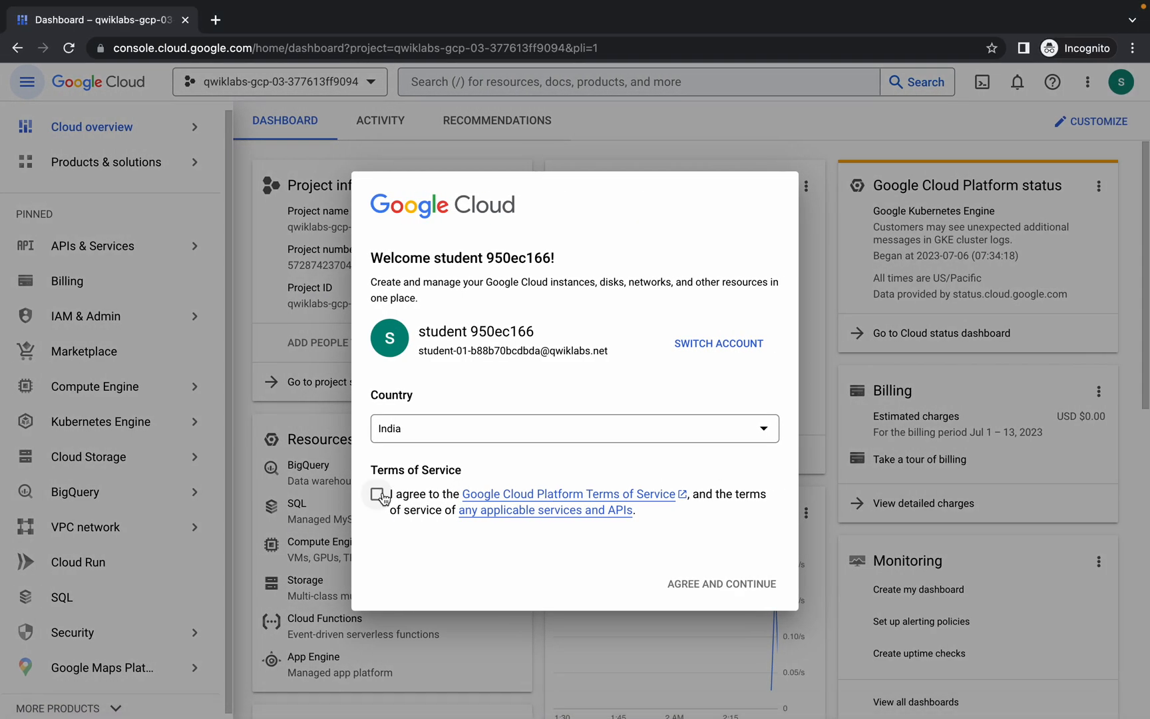
left_click(377, 493)
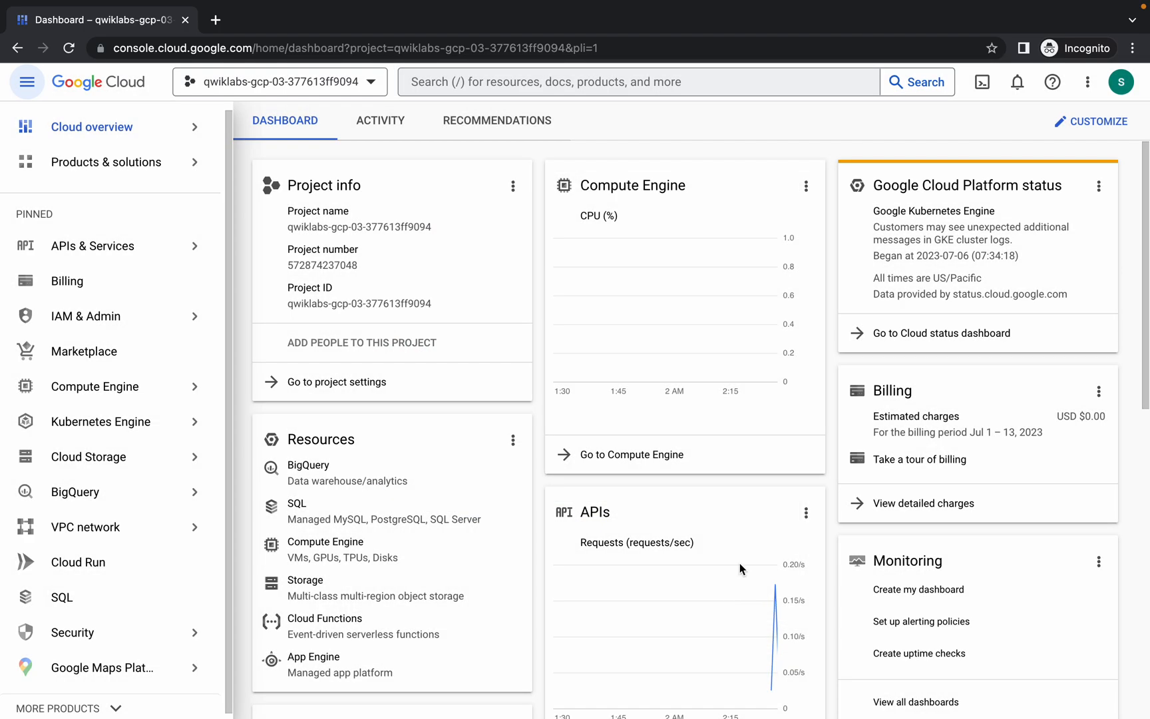
- Search for the VM instances list (linux-instance running) and the APIs & Services page
type("vm instances dashboard")
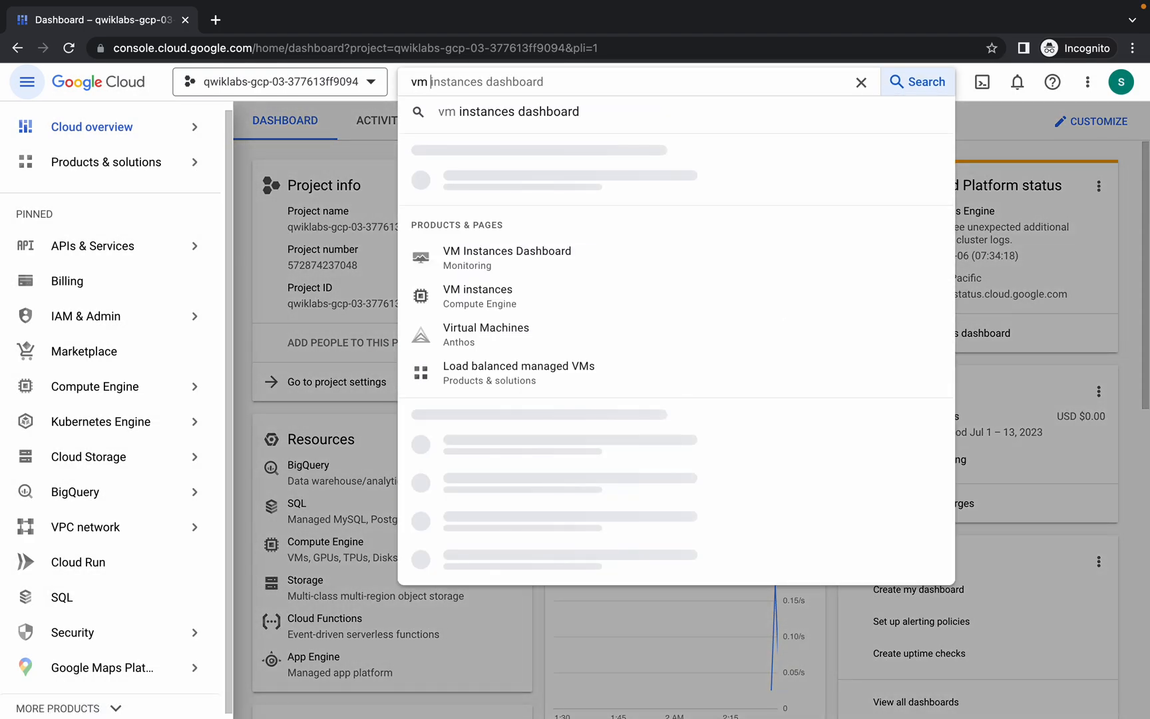
left_click(477, 295)
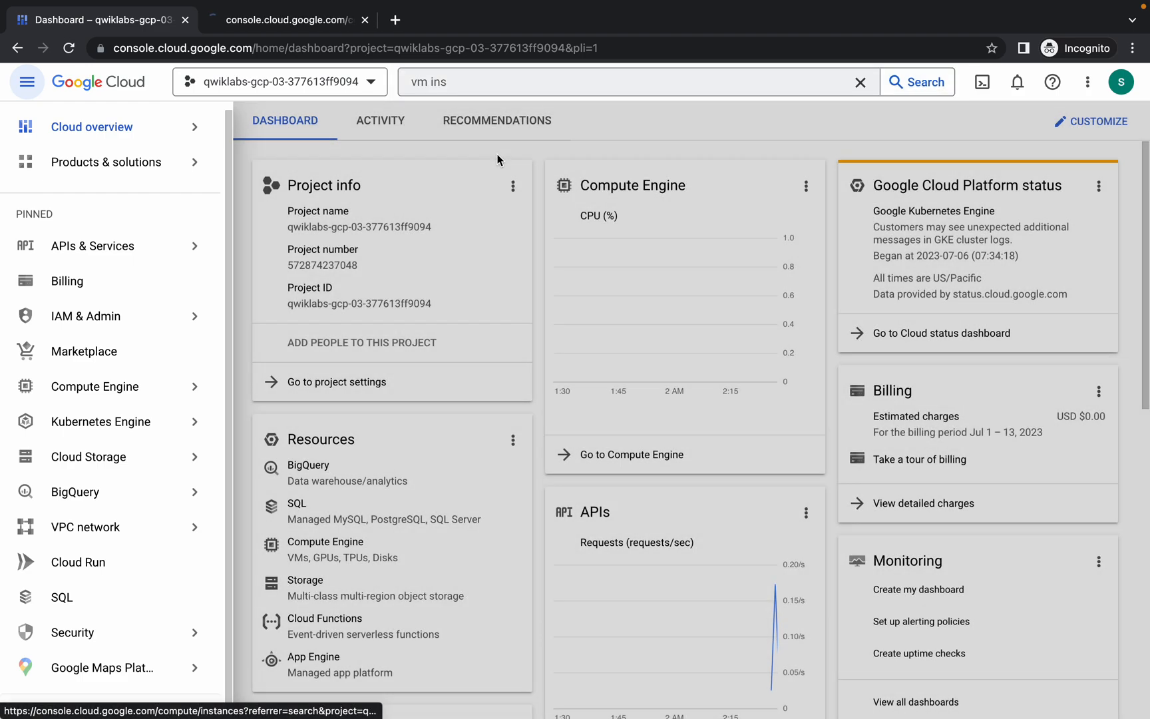
type("A")
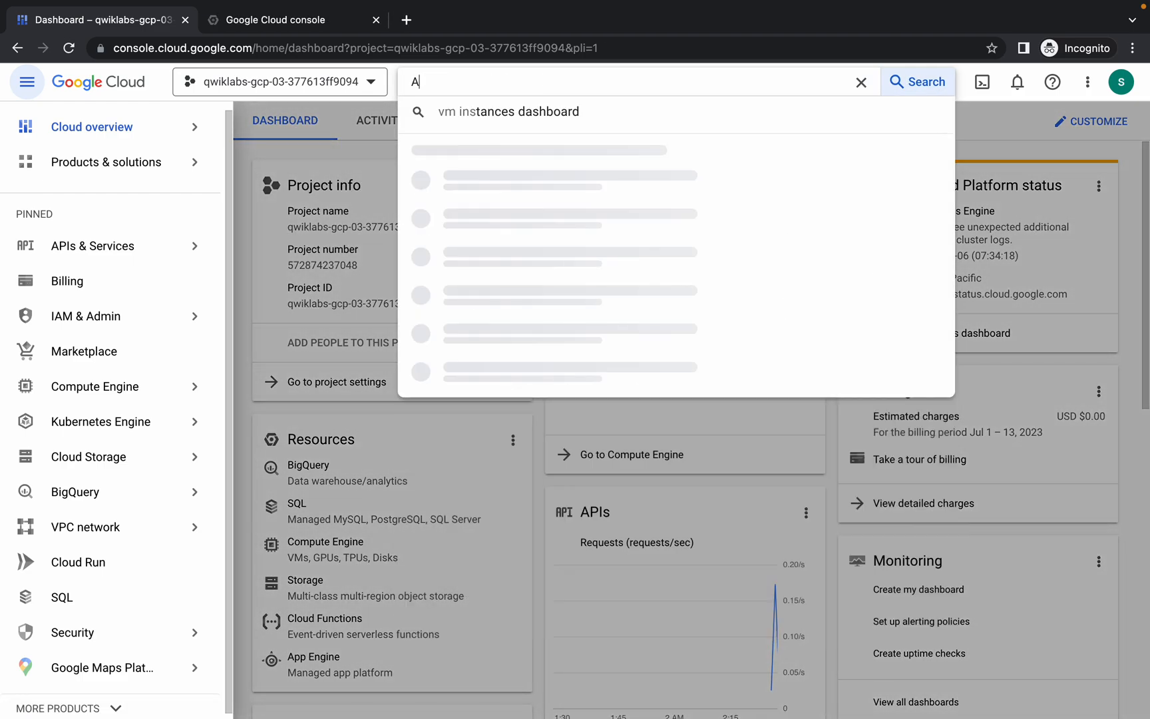
type("API gateway")
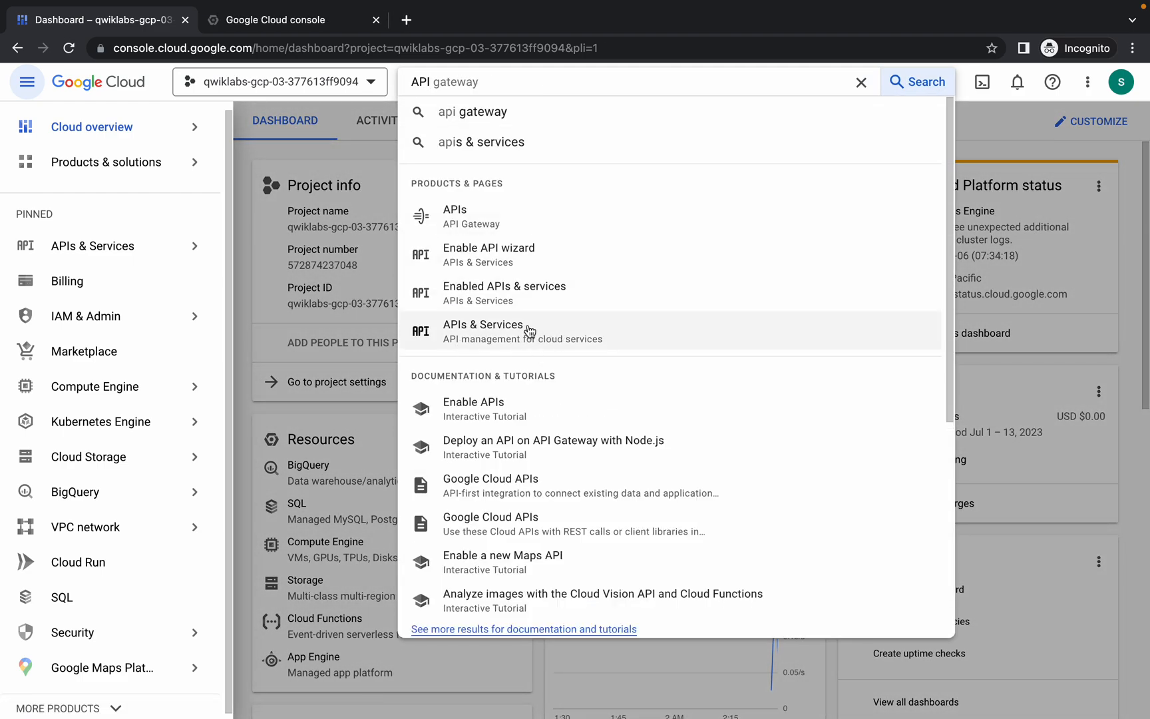
left_click(483, 330)
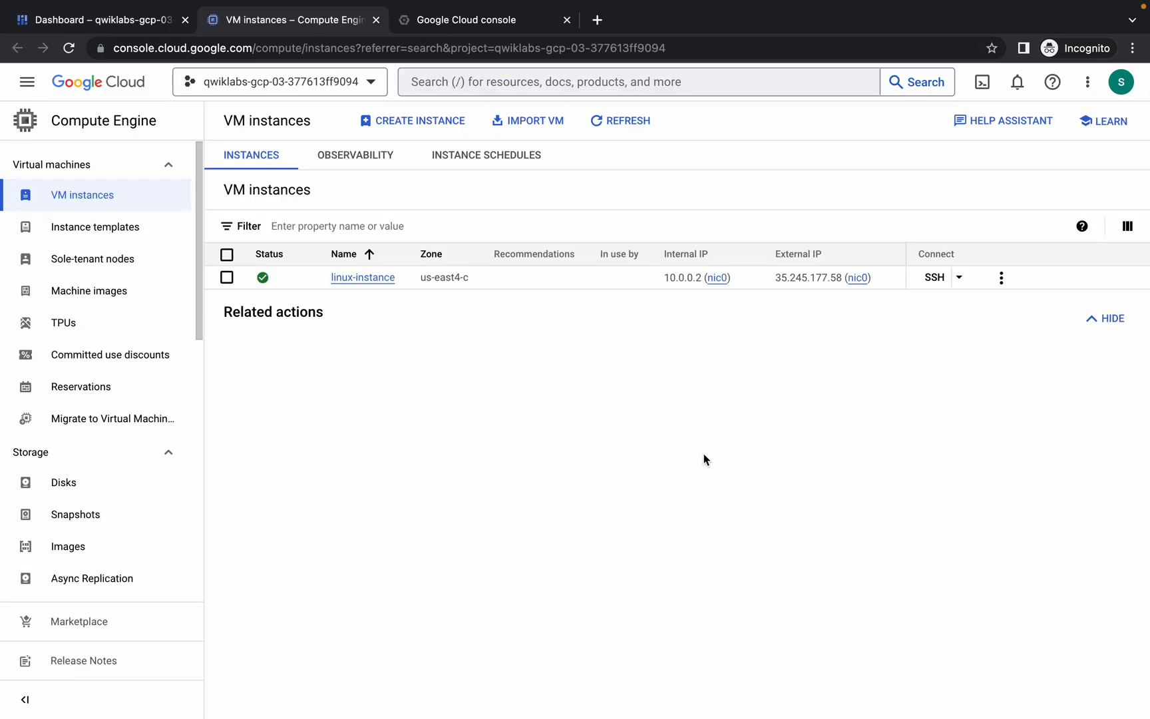
- Start an SSH session to linux-instance and create a new API key under Credentials
left_click(1102, 120)
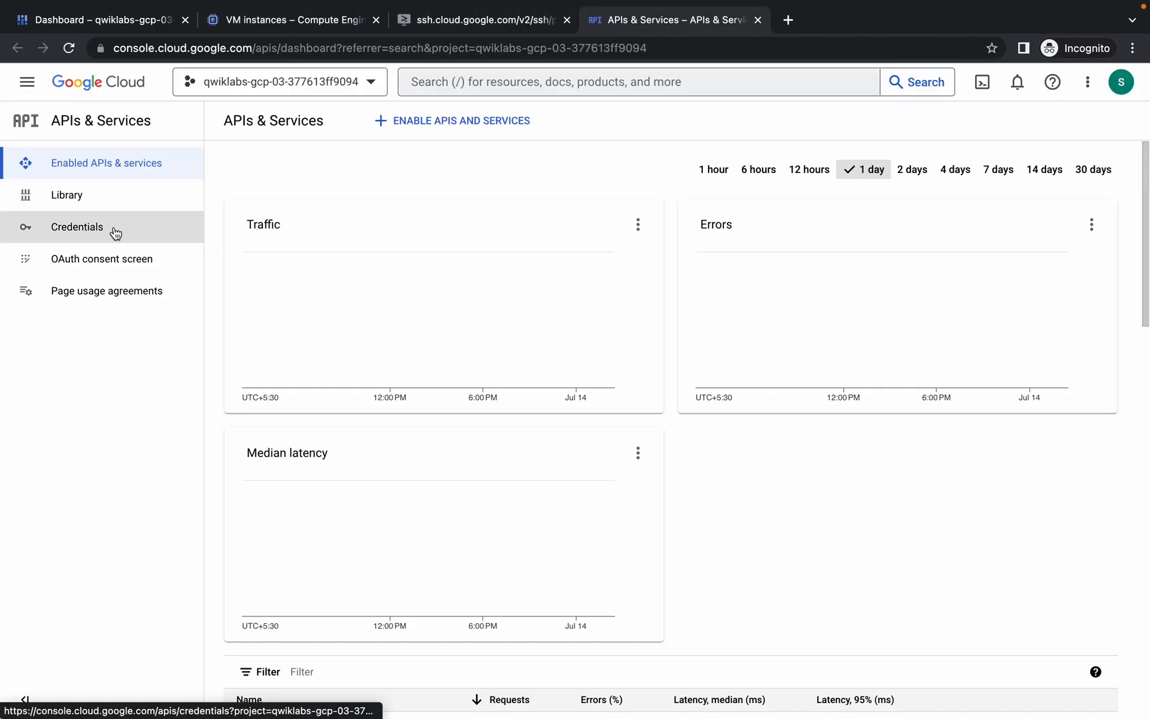
left_click(75, 227)
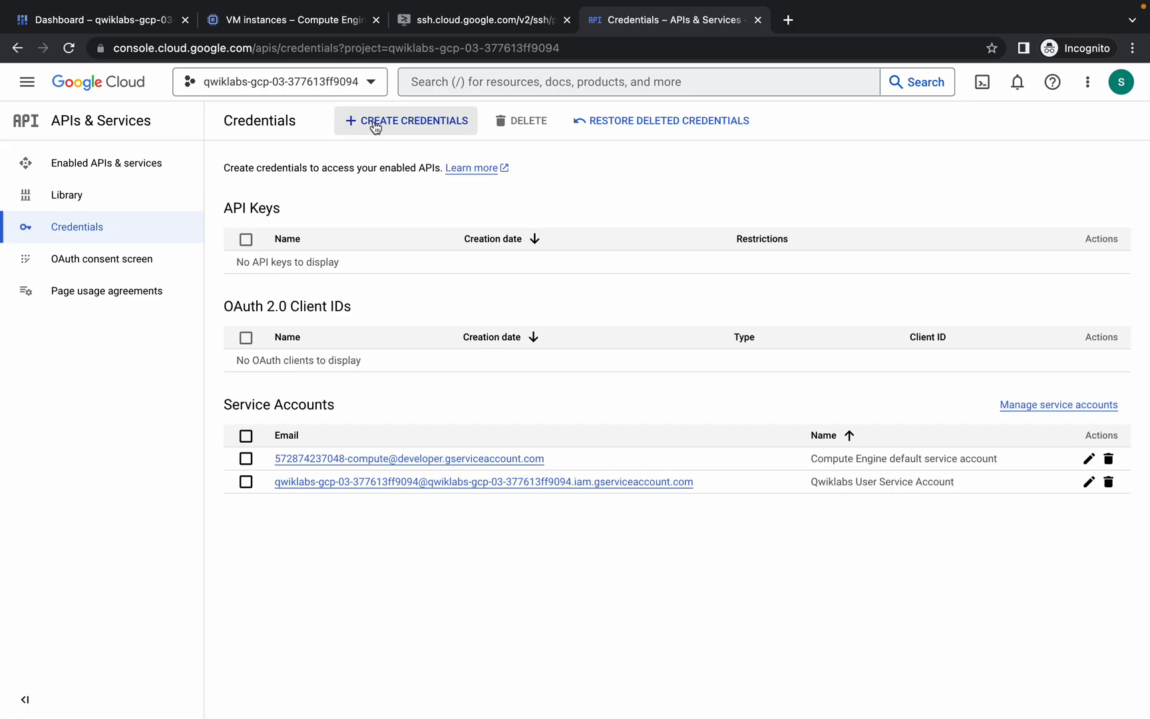
left_click(413, 120)
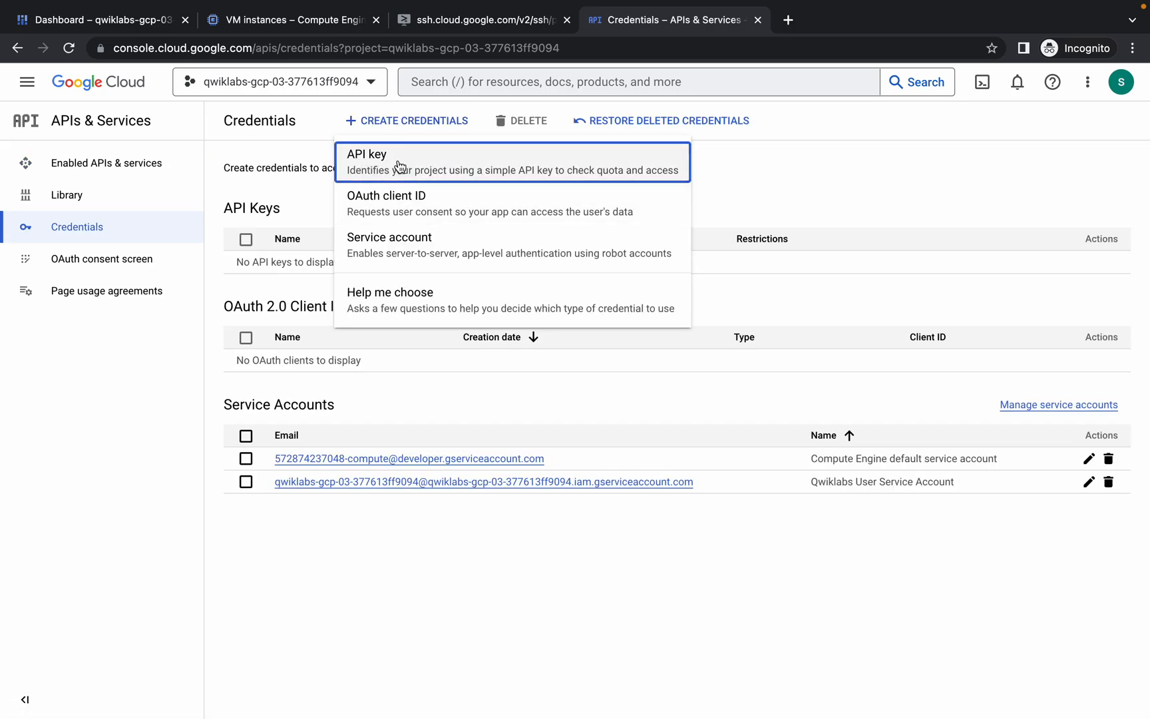
left_click(366, 154)
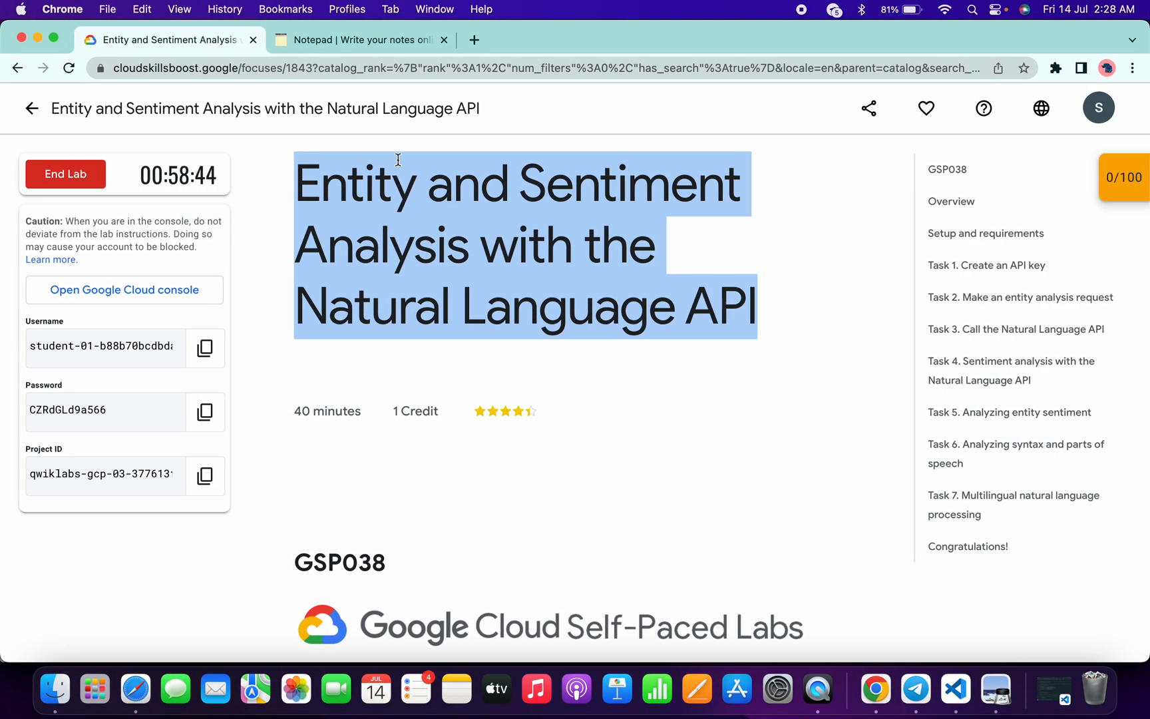
left_click(358, 40)
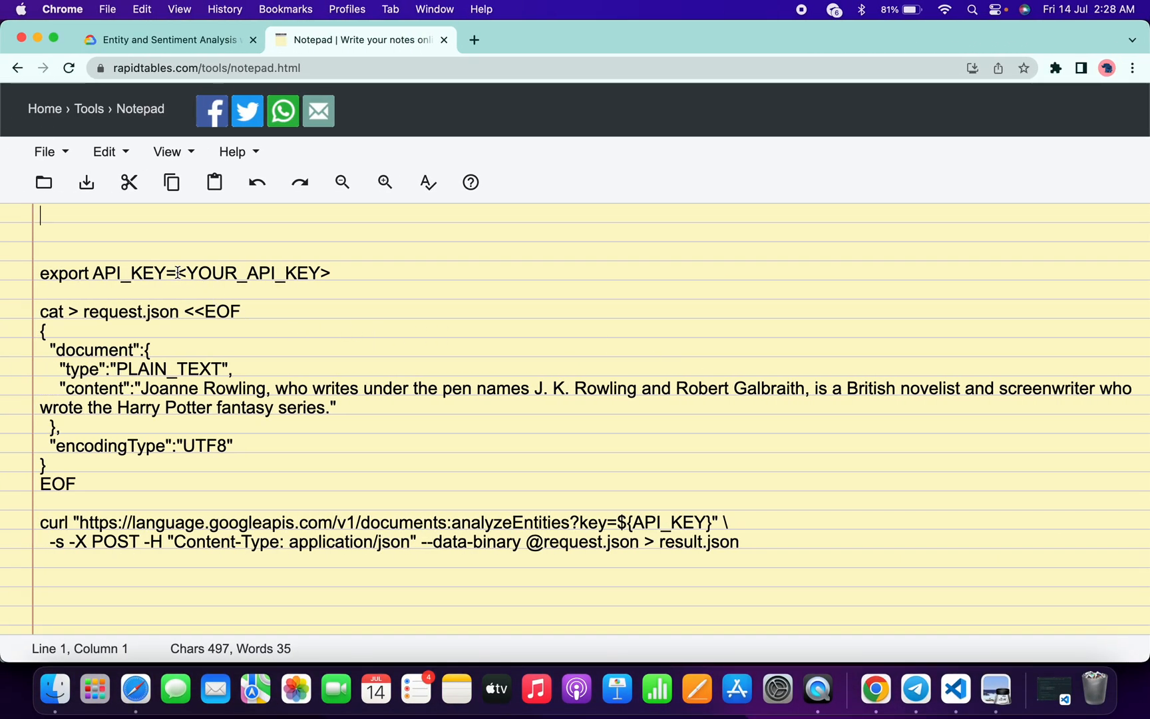
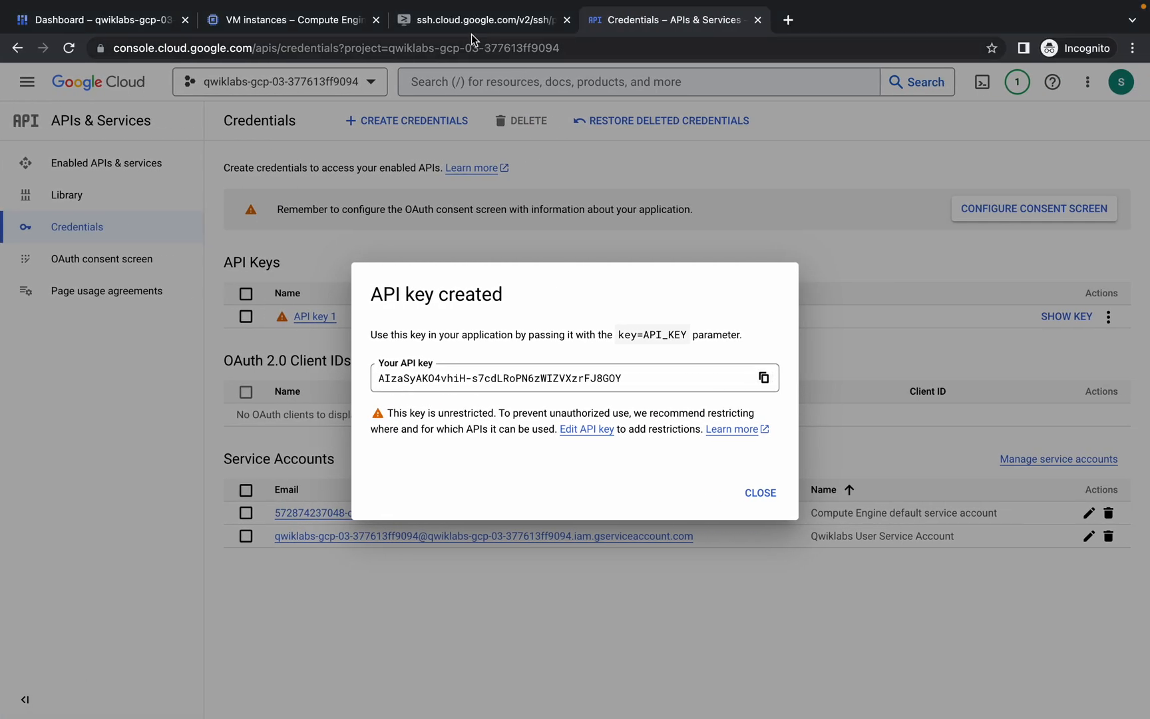
left_click(482, 20)
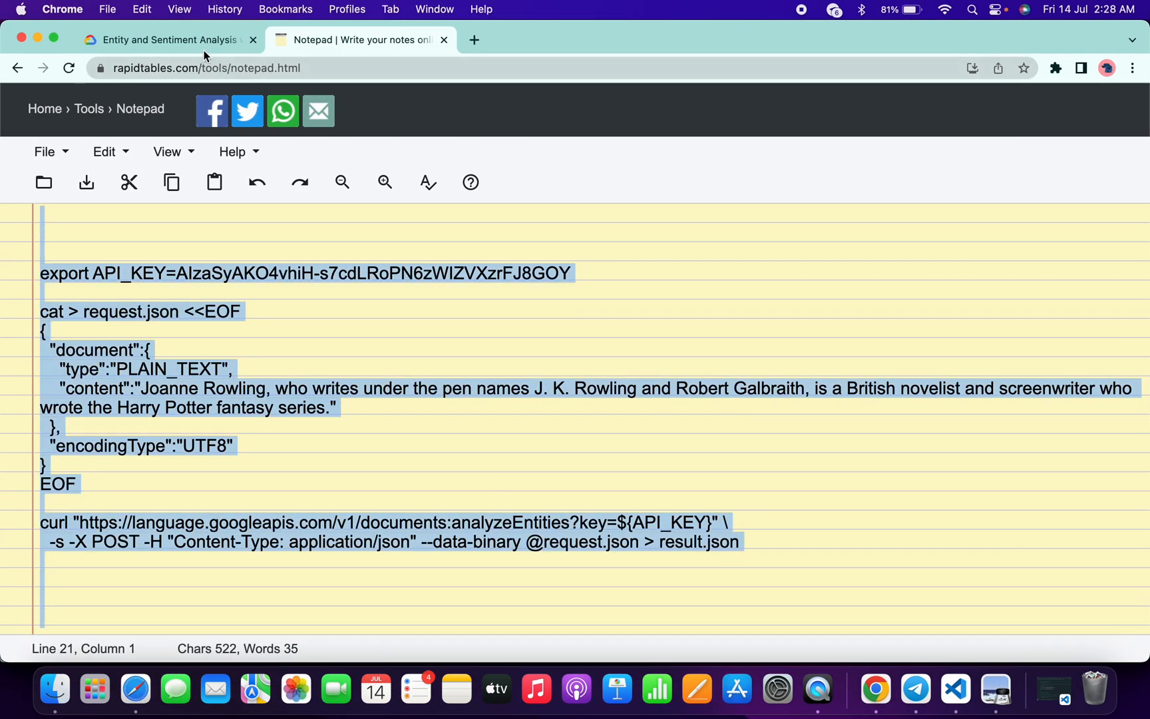
left_click(169, 40)
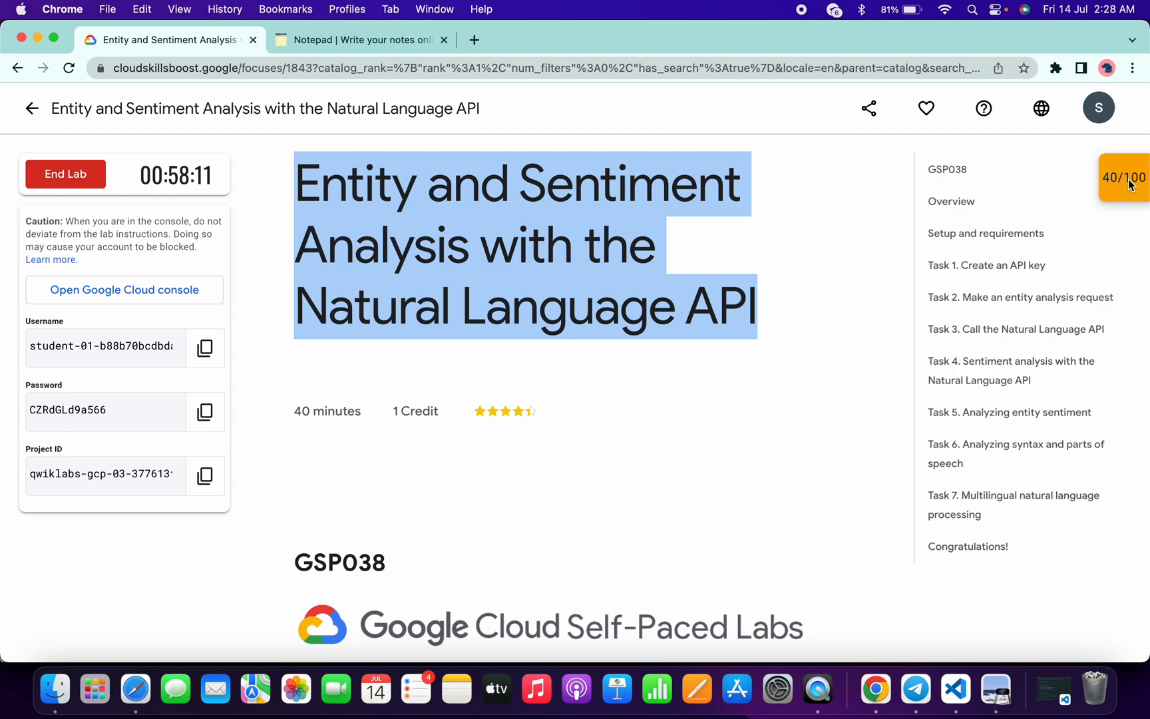
- Verify the entity analysis checkpoint for 100/100 and show the Congratulations section
left_click(1123, 177)
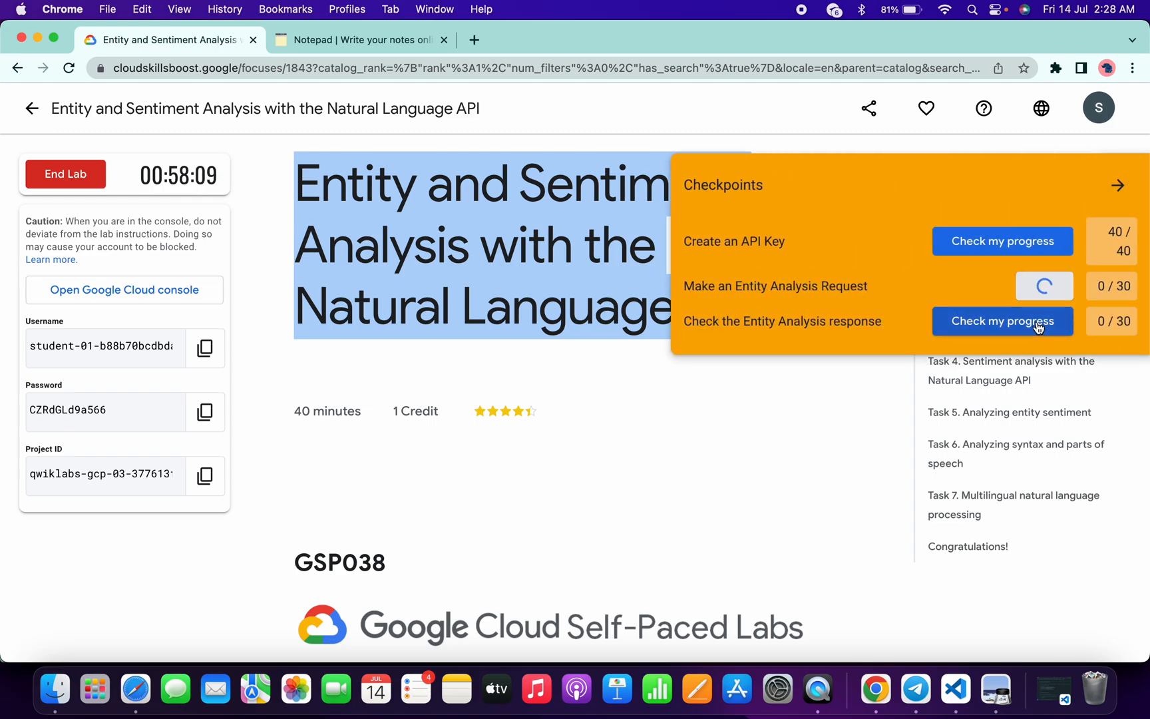
left_click(1002, 321)
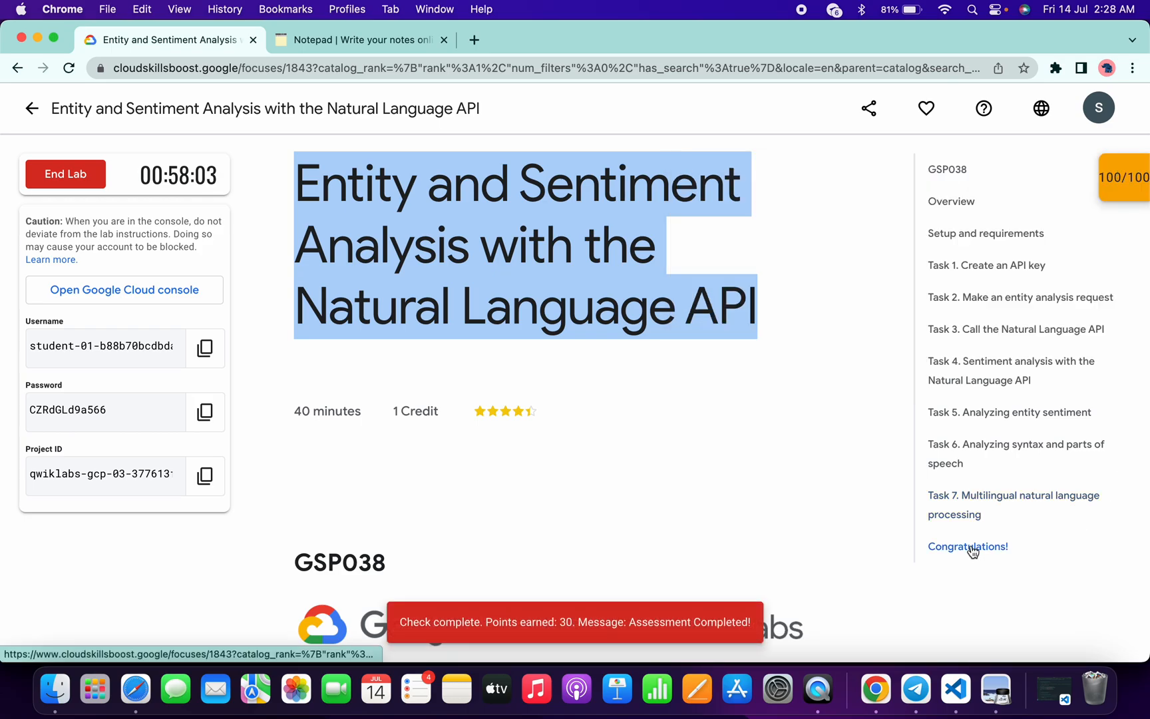
left_click(968, 545)
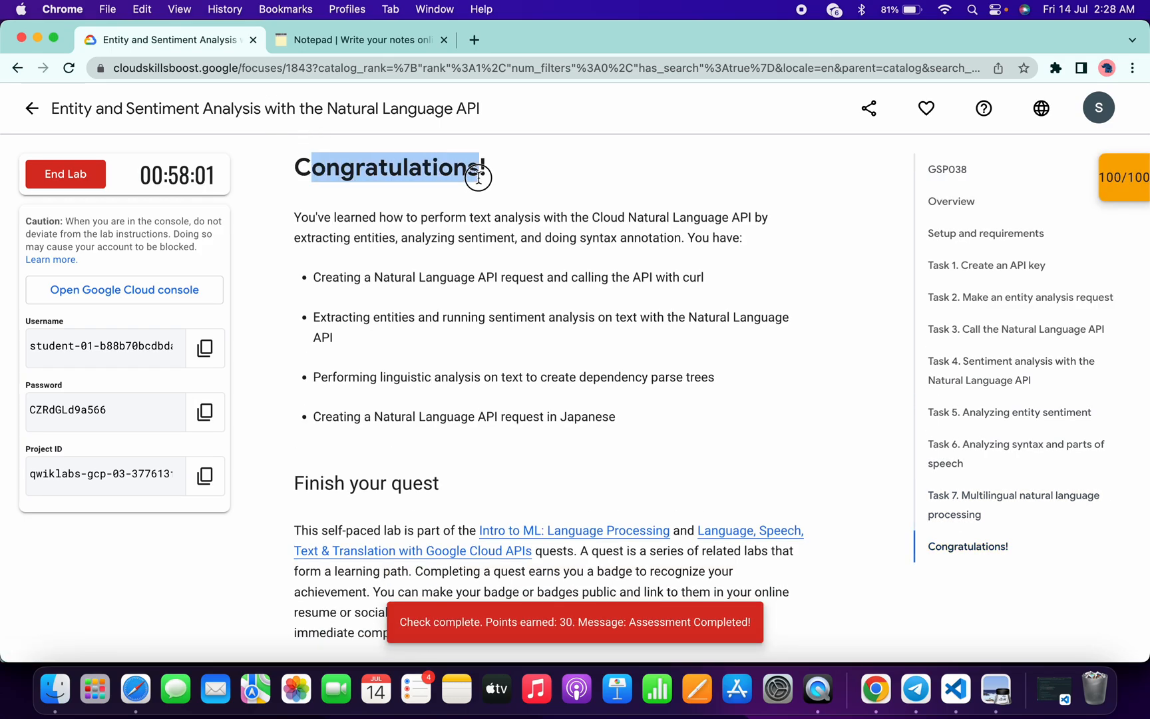